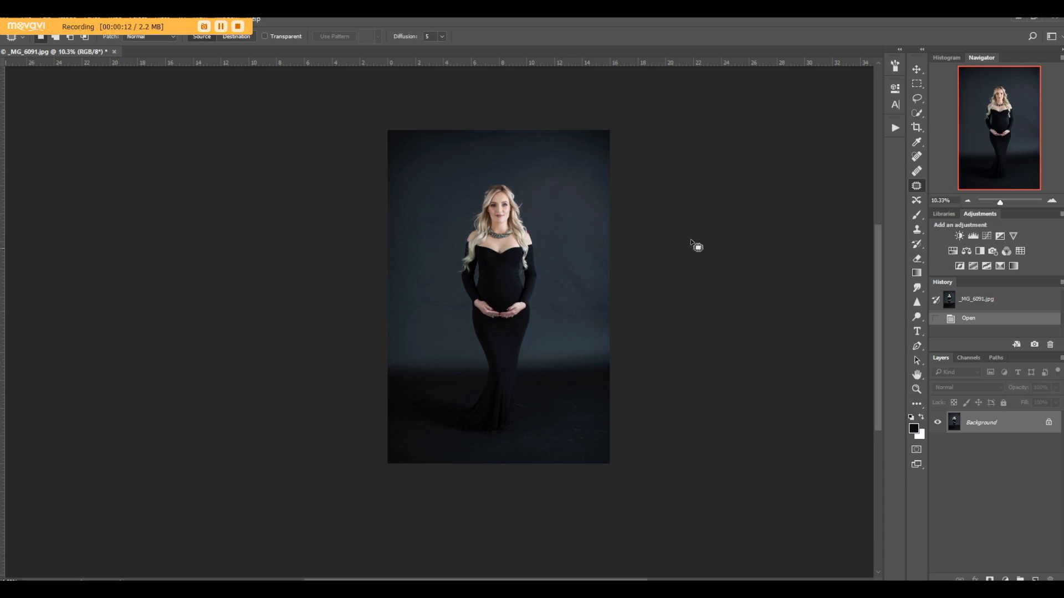
{"action": "mouse_move", "coordinate": [681, 362]}
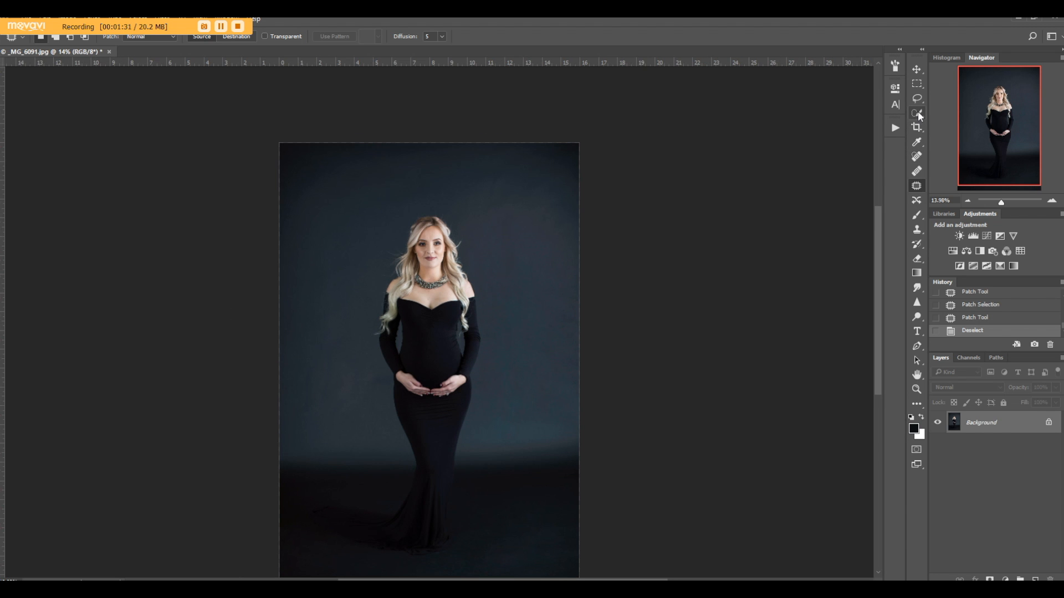
Paint a Quick Selection over the woman from her hair down to the gown's train.
{"action": "left_click", "coordinate": [916, 113]}
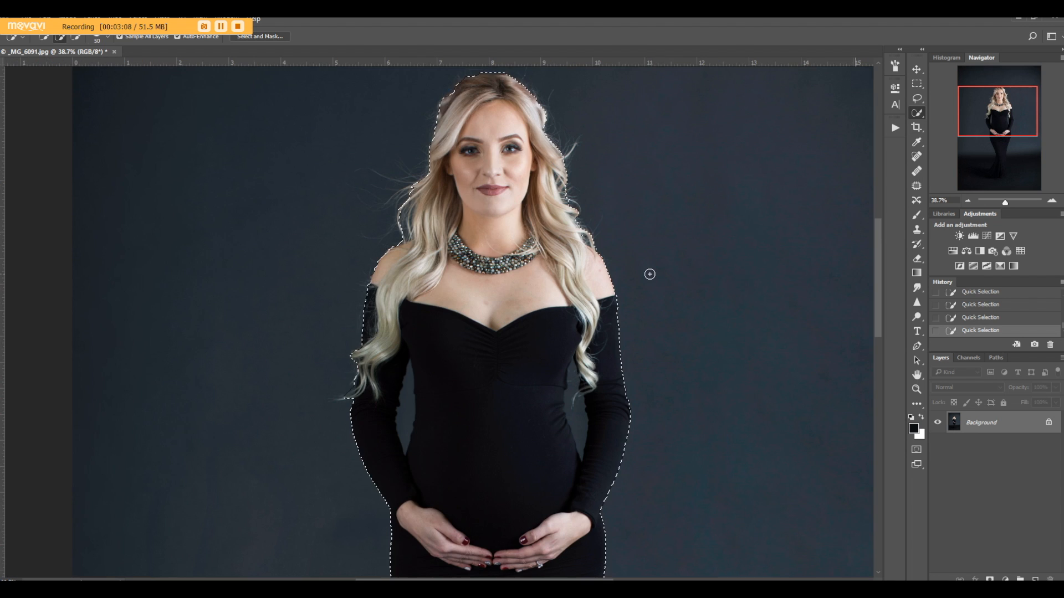
{"action": "scroll", "scroll_direction": "down", "scroll_amount": 3}
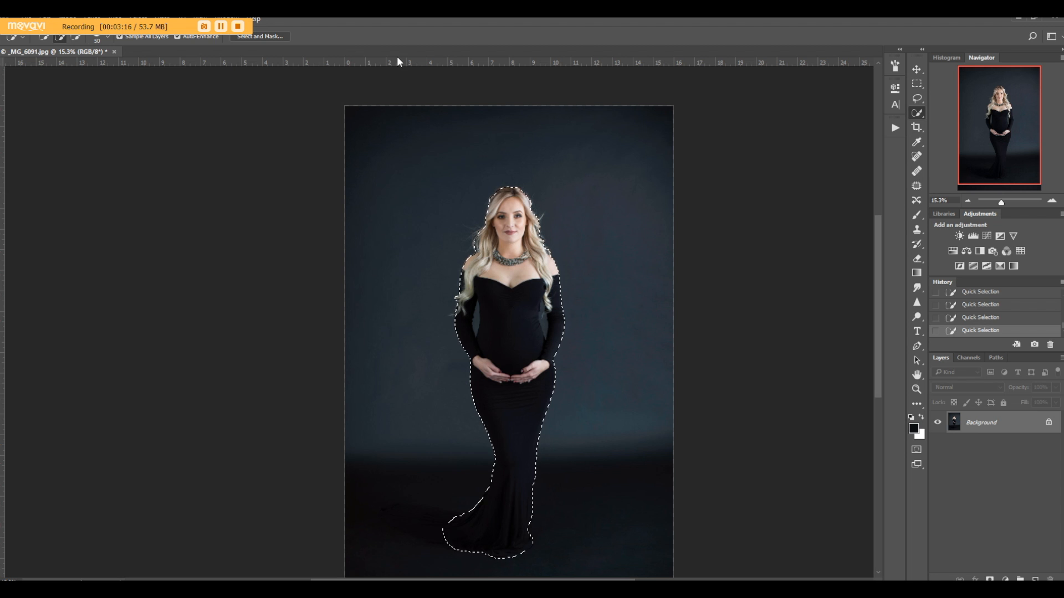
{"action": "mouse_move", "coordinate": [272, 36]}
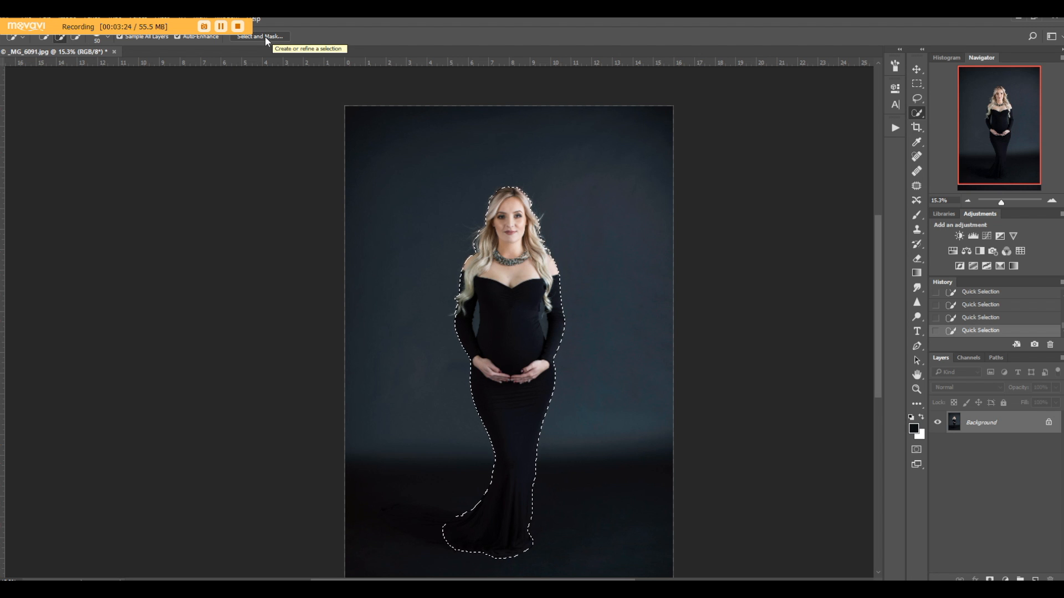
Refine the woman's selection edges in Select and Mask and accept the result.
{"action": "left_click", "coordinate": [258, 36]}
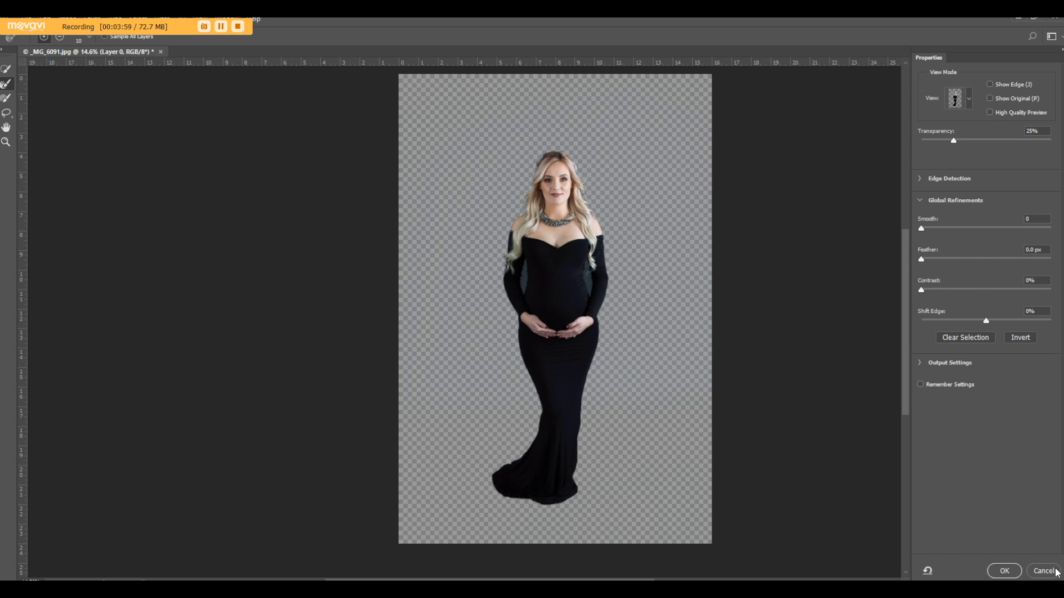
{"action": "left_click", "coordinate": [1004, 571]}
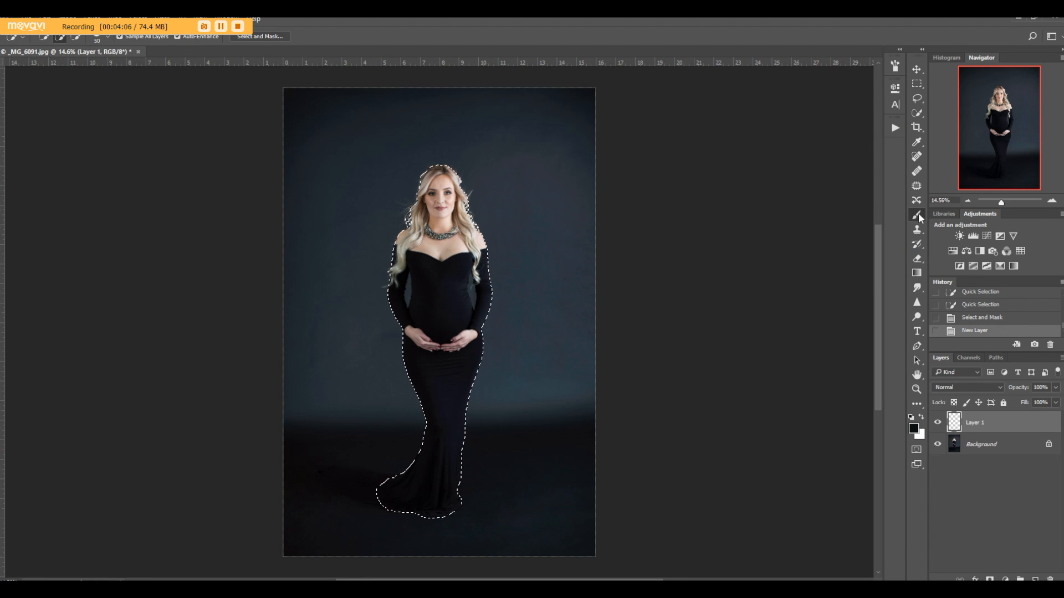
Brush the backdrop around the woman black on Layer 1, deselect, and darken the lower backdrop.
{"action": "left_click", "coordinate": [916, 216]}
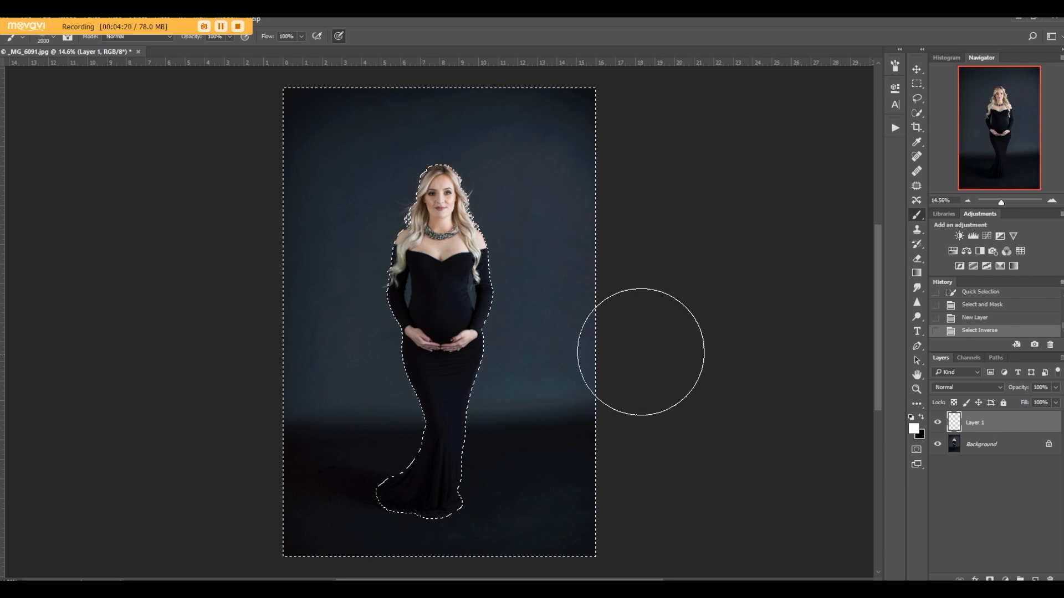
{"action": "mouse_move", "coordinate": [499, 224]}
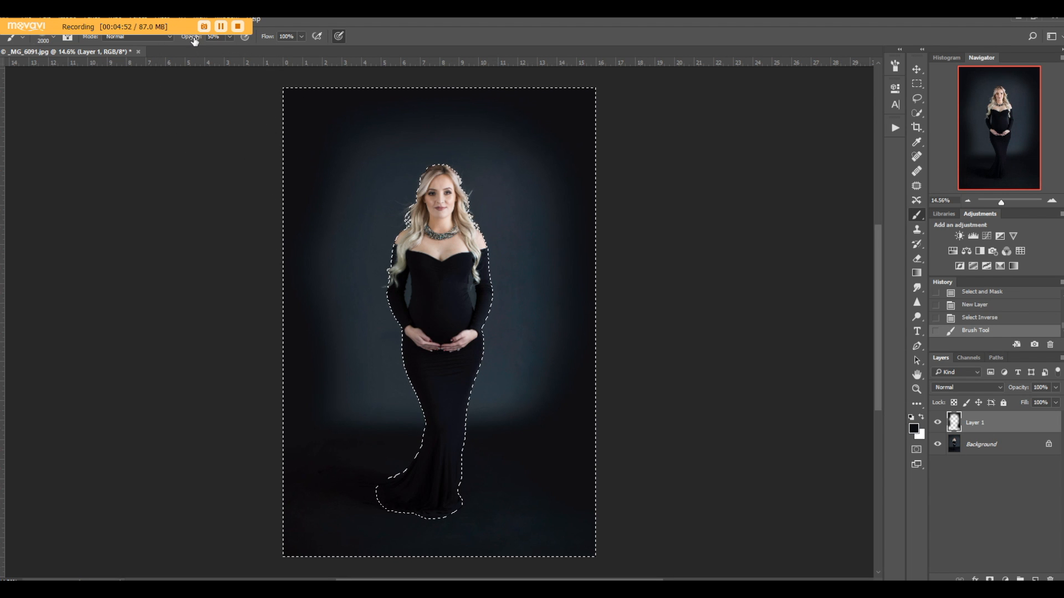
{"action": "mouse_move", "coordinate": [369, 435]}
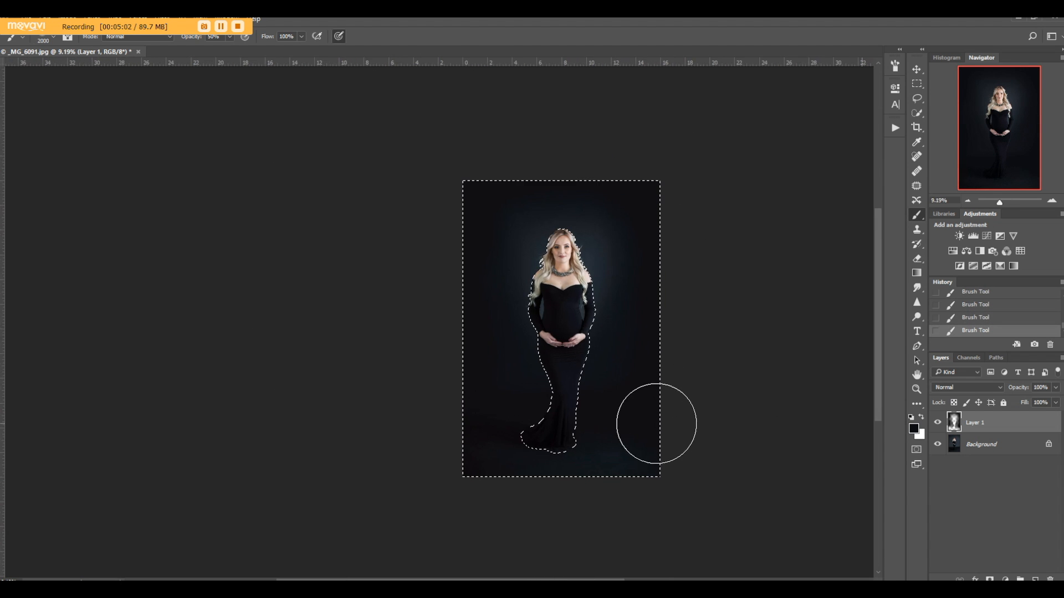
{"action": "key", "text": "ctrl+d"}
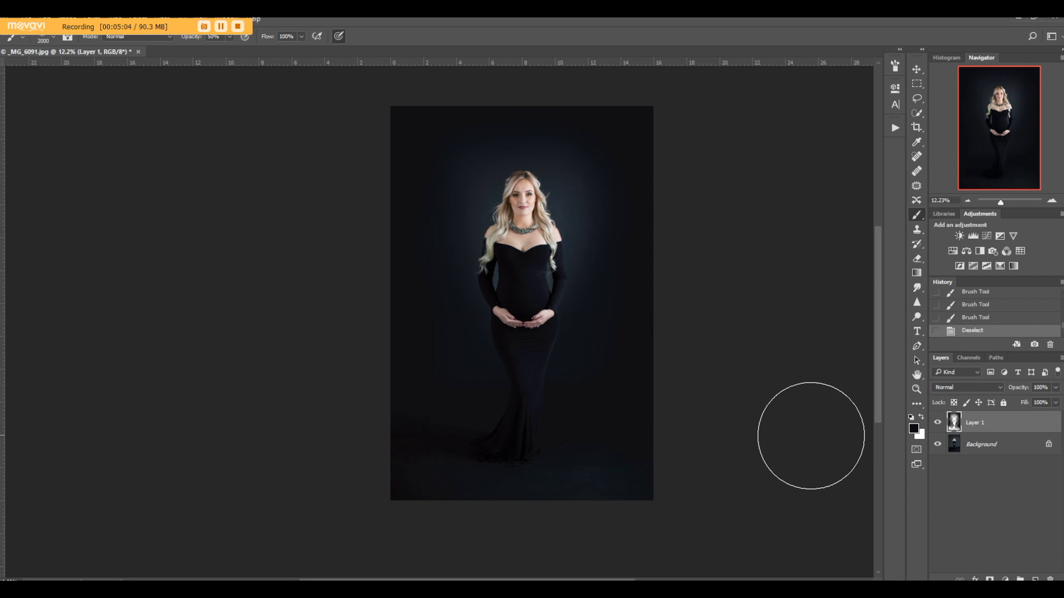
{"action": "mouse_move", "coordinate": [576, 439]}
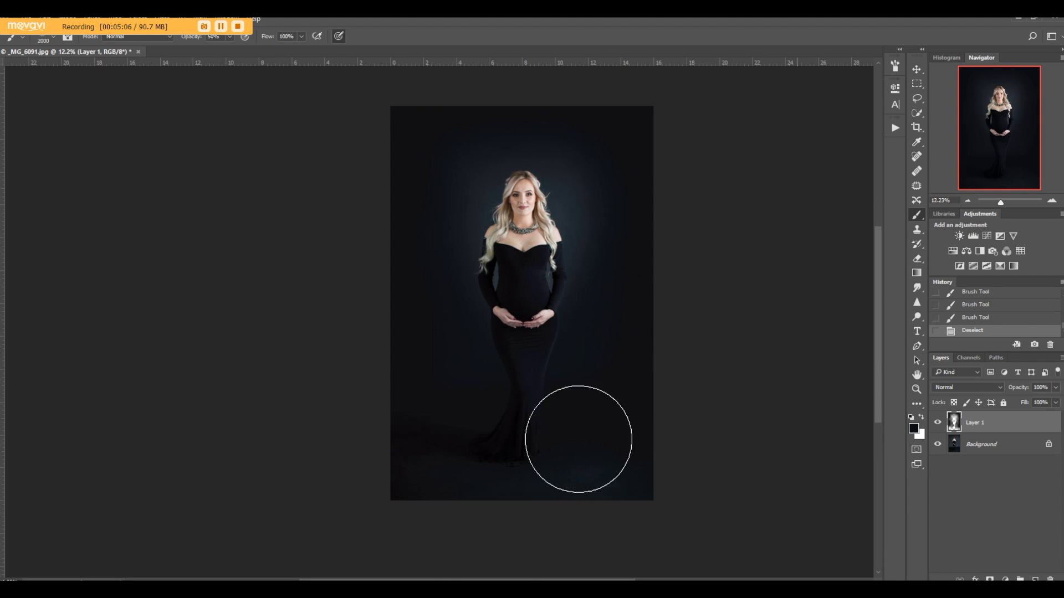
{"action": "mouse_move", "coordinate": [759, 550]}
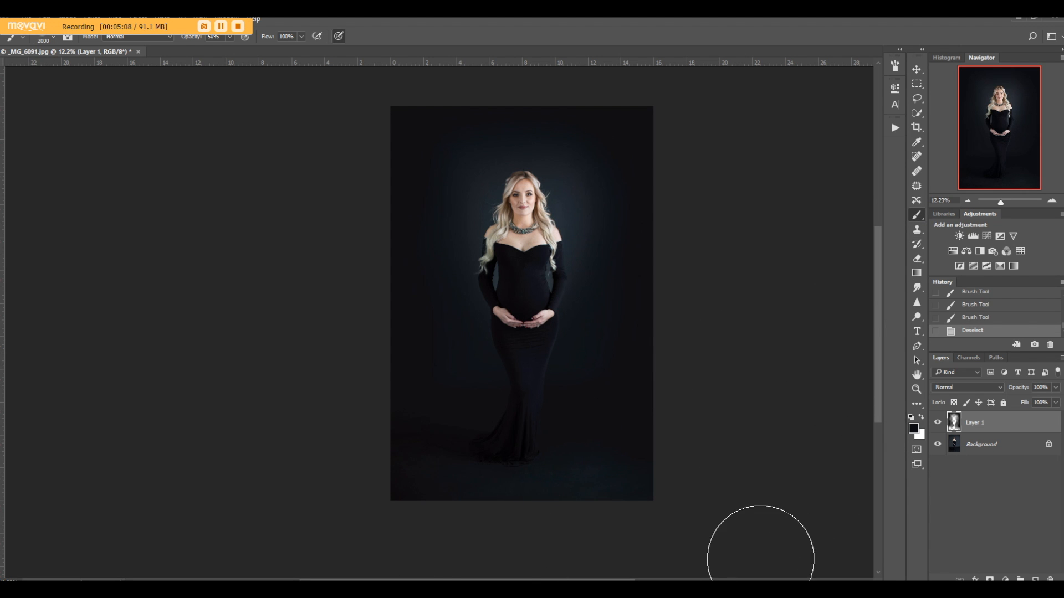
{"action": "mouse_move", "coordinate": [662, 472]}
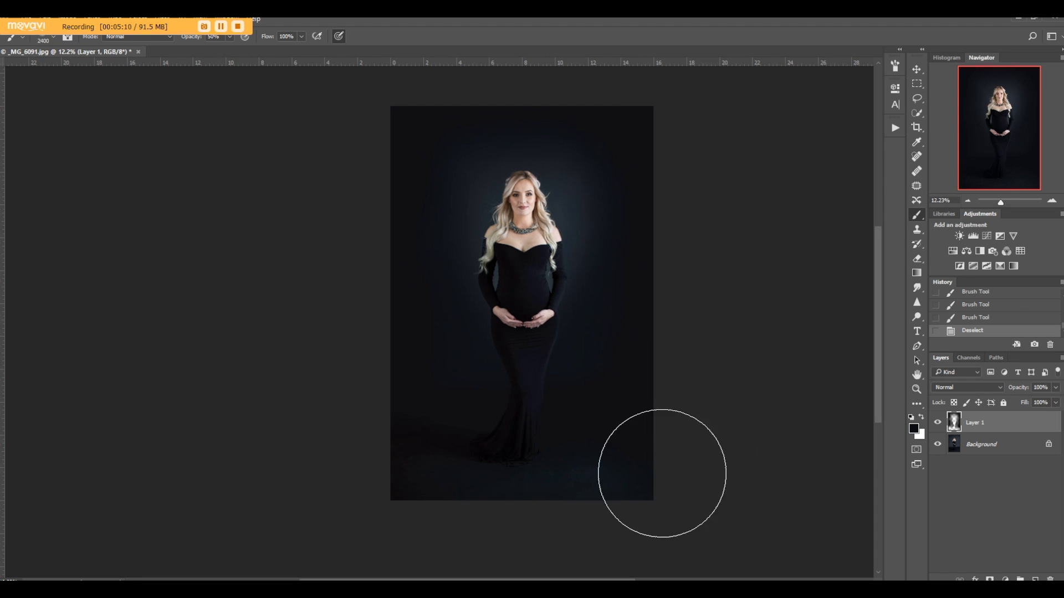
{"action": "left_click", "coordinate": [663, 473]}
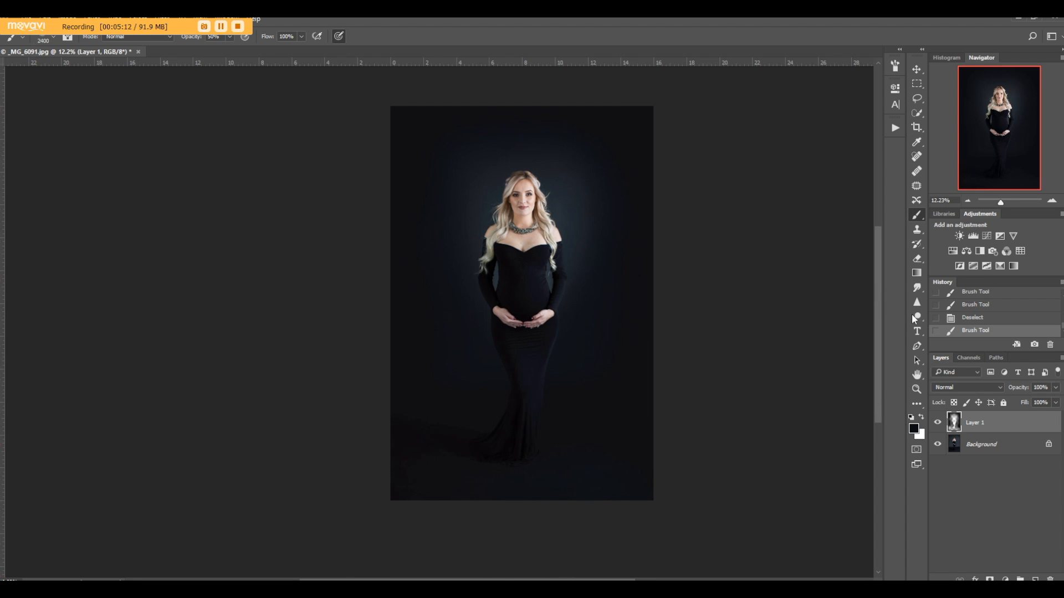
{"action": "left_click", "coordinate": [916, 316]}
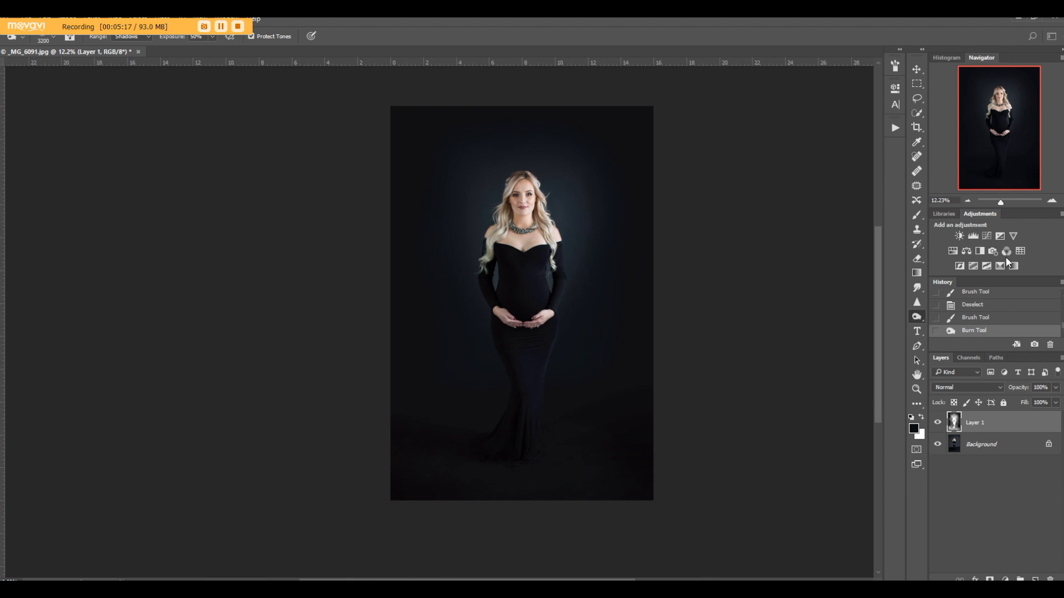
Add a Levels adjustment layer above the painted layer.
{"action": "left_click", "coordinate": [973, 235]}
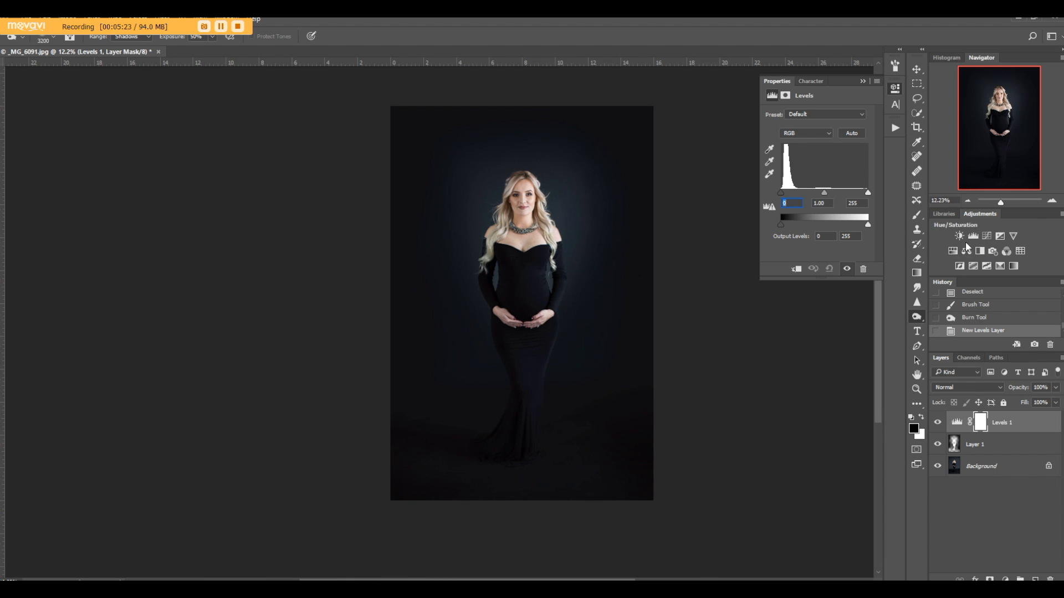
{"action": "mouse_move", "coordinate": [781, 200]}
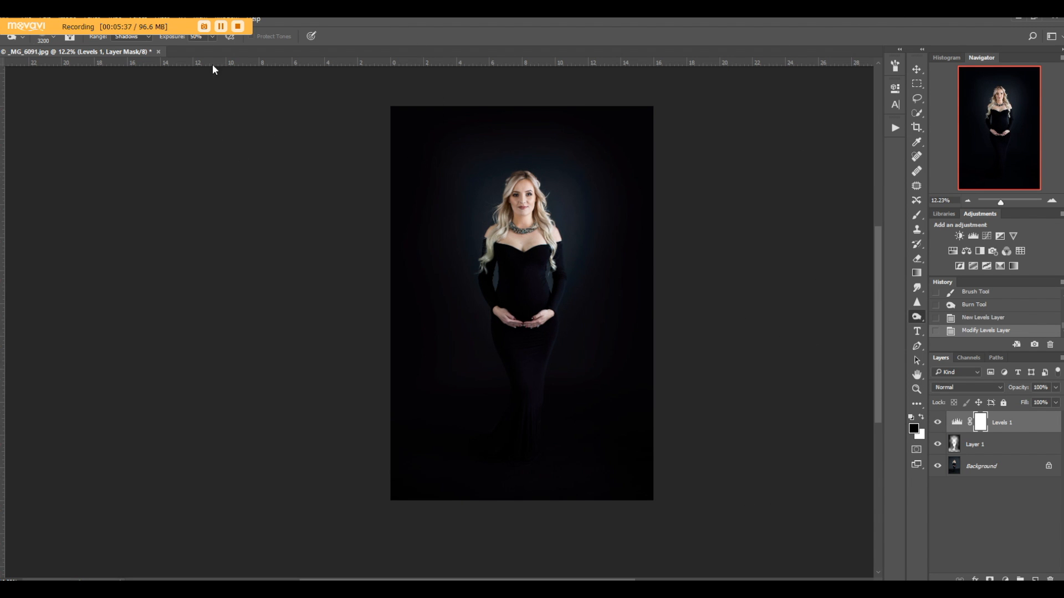
{"action": "mouse_move", "coordinate": [577, 177]}
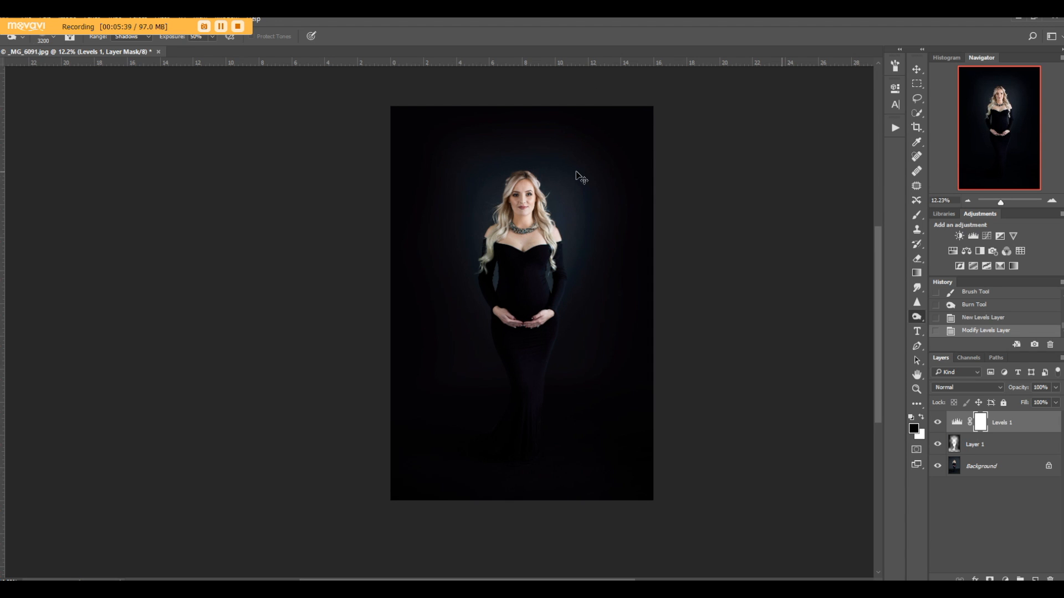
Merge all layers into a single background layer.
{"action": "key", "text": "ctrl+shift+e"}
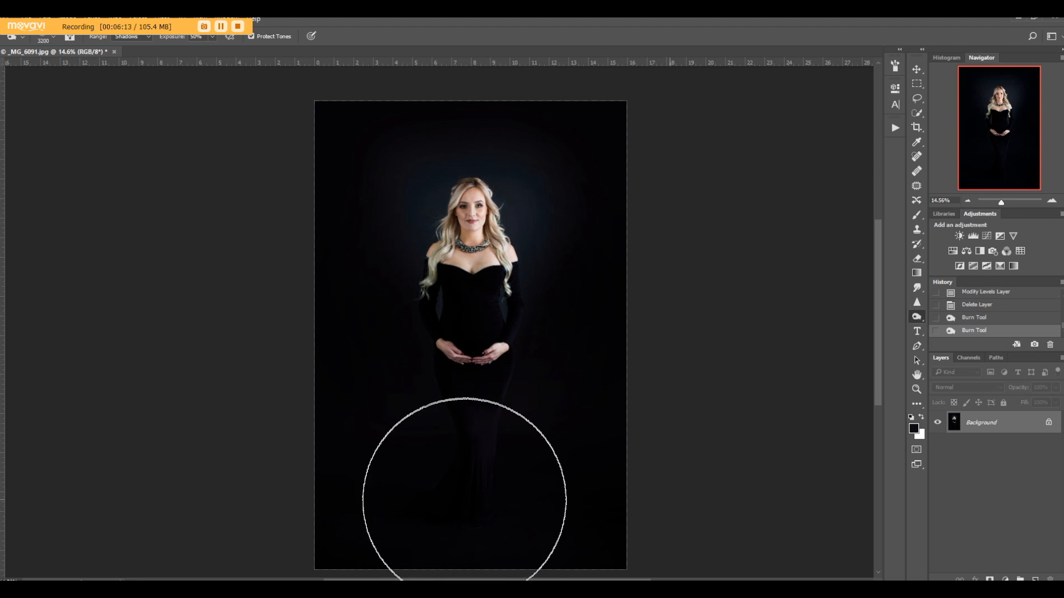
{"action": "mouse_move", "coordinate": [322, 91]}
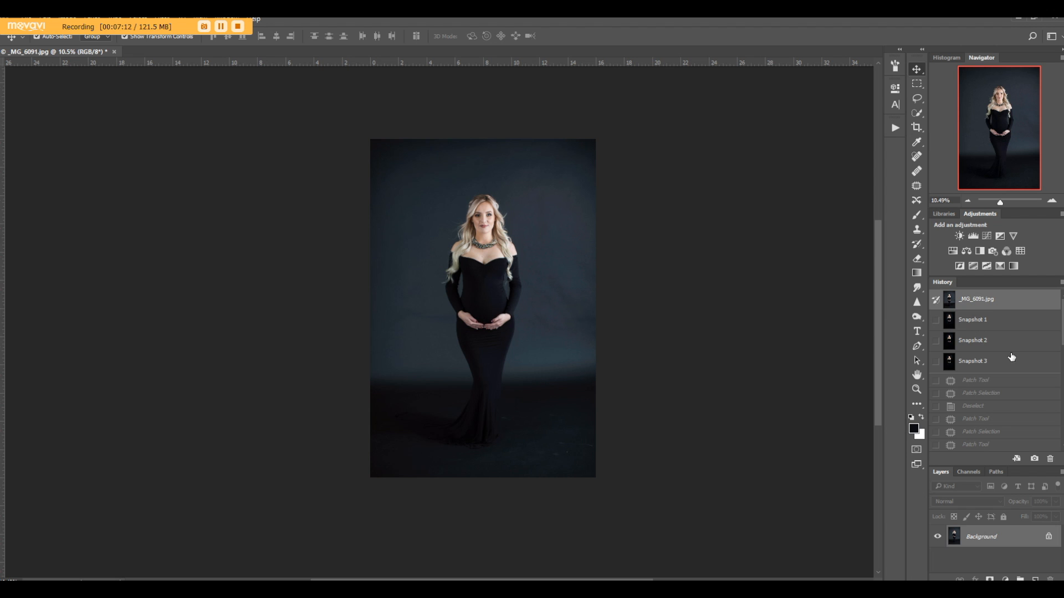
View the original grey photo in History, then return to Snapshot 3.
{"action": "left_click", "coordinate": [973, 360]}
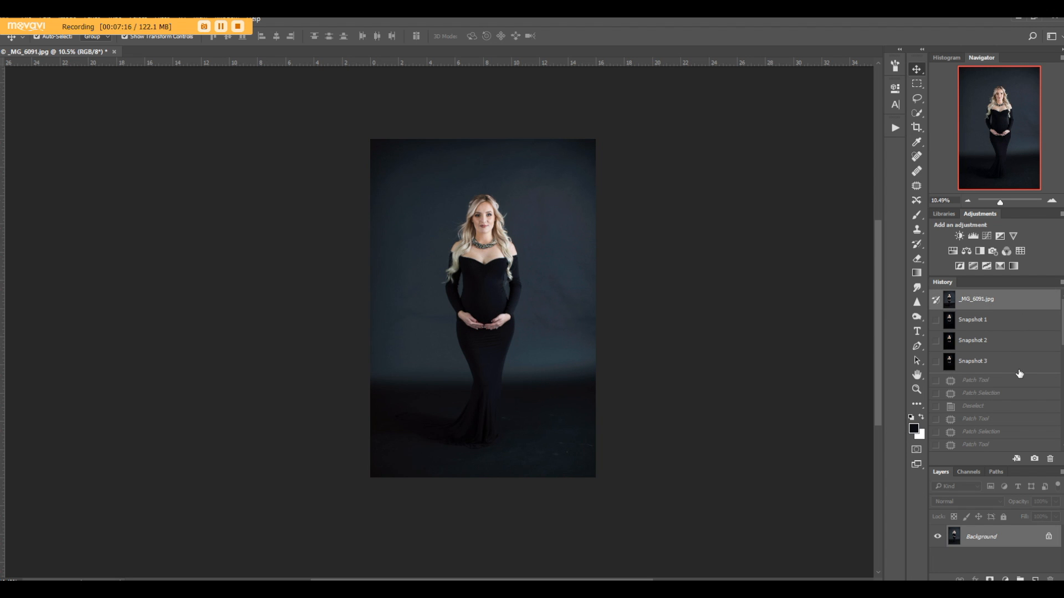
{"action": "left_click", "coordinate": [972, 360]}
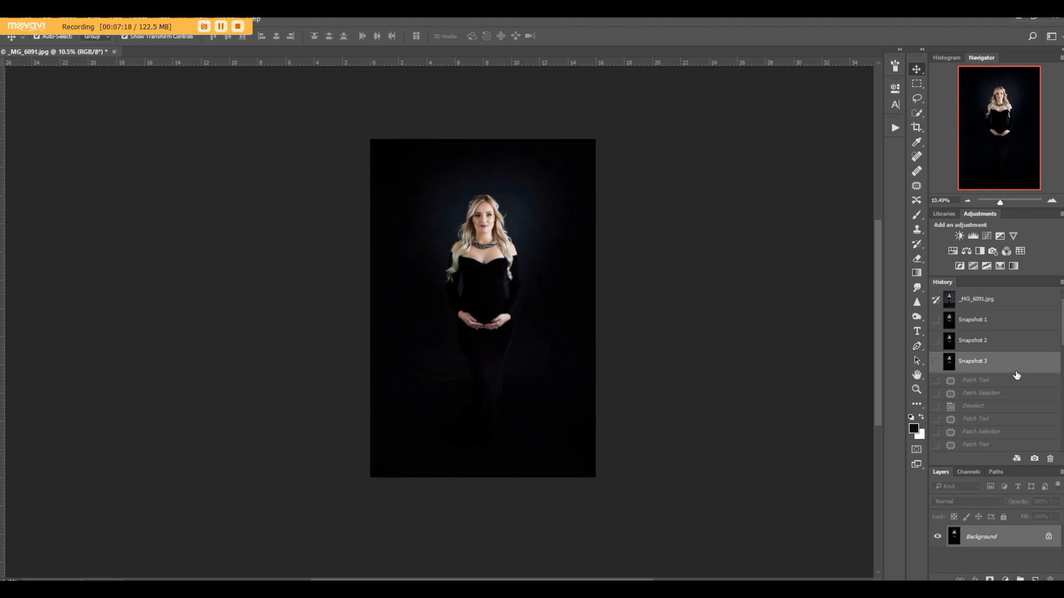